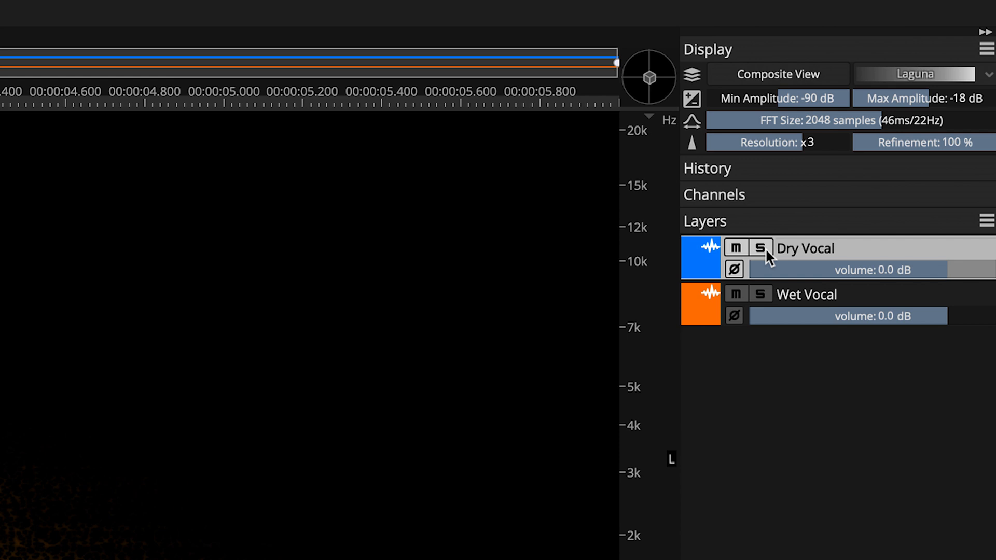
# Solo the Dry Vocal reference to hear it alone, then un-solo it and select the Wet Vocal layer.
pyautogui.click(759, 247)
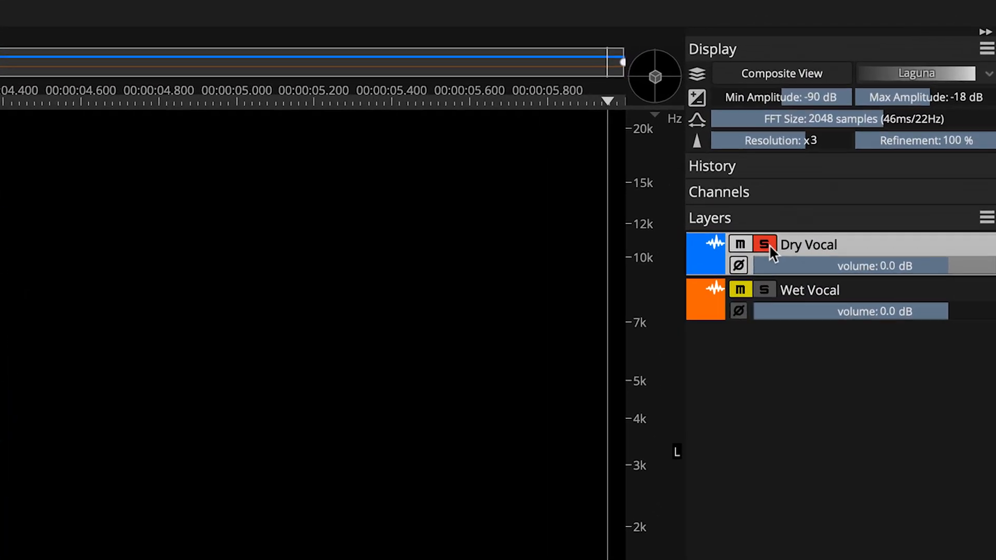
pyautogui.click(766, 288)
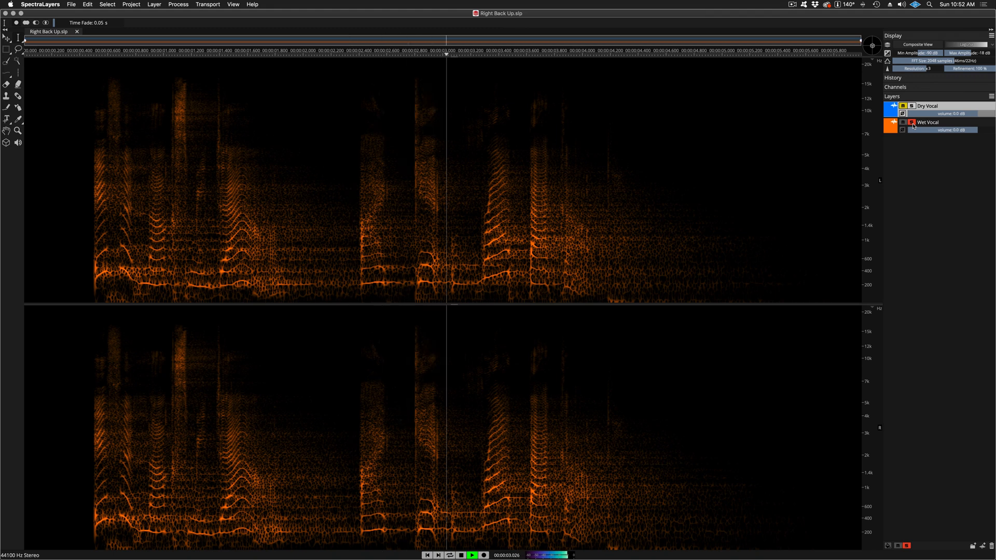
pyautogui.click(472, 555)
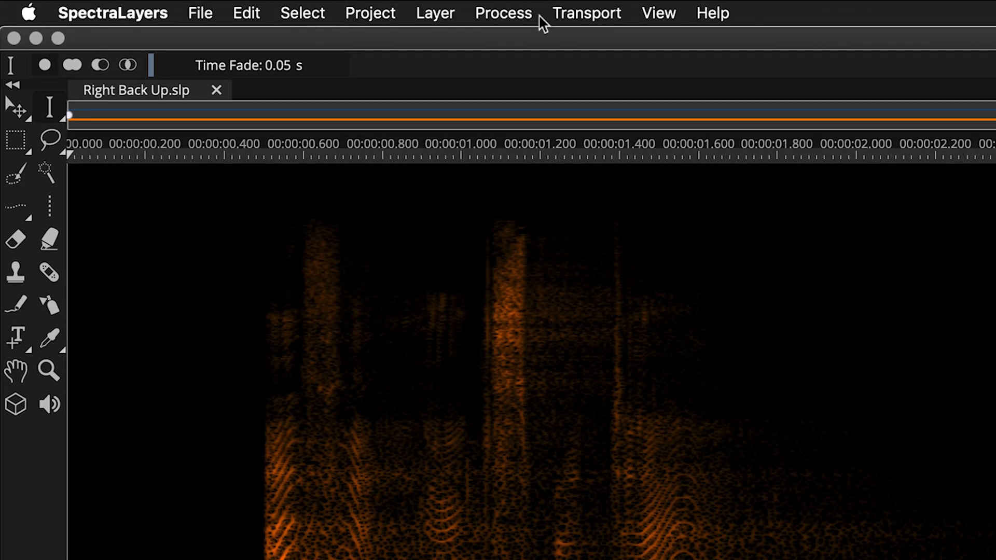
# Bring up the Reverb Reduction dialog from the Process menu for the Wet Vocal.
pyautogui.click(502, 12)
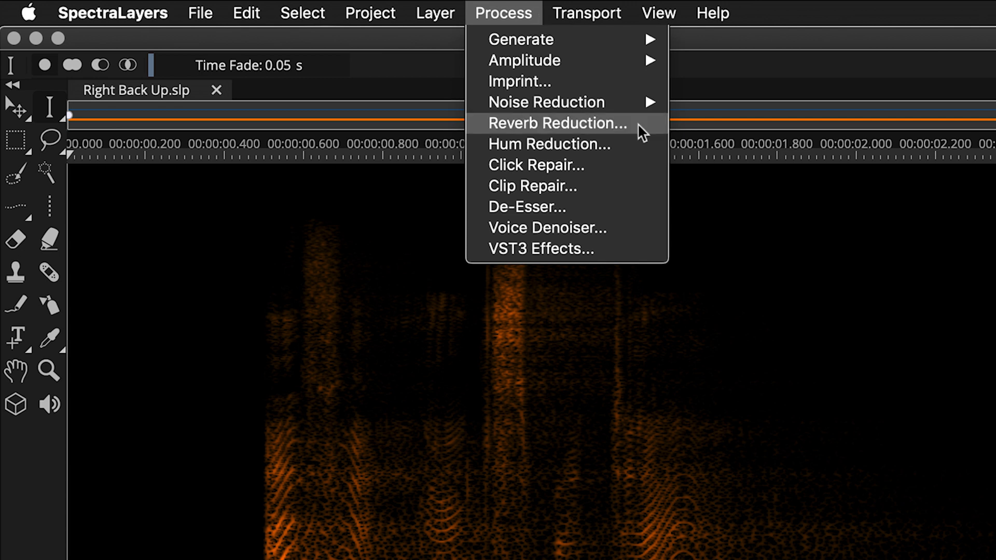
pyautogui.click(556, 122)
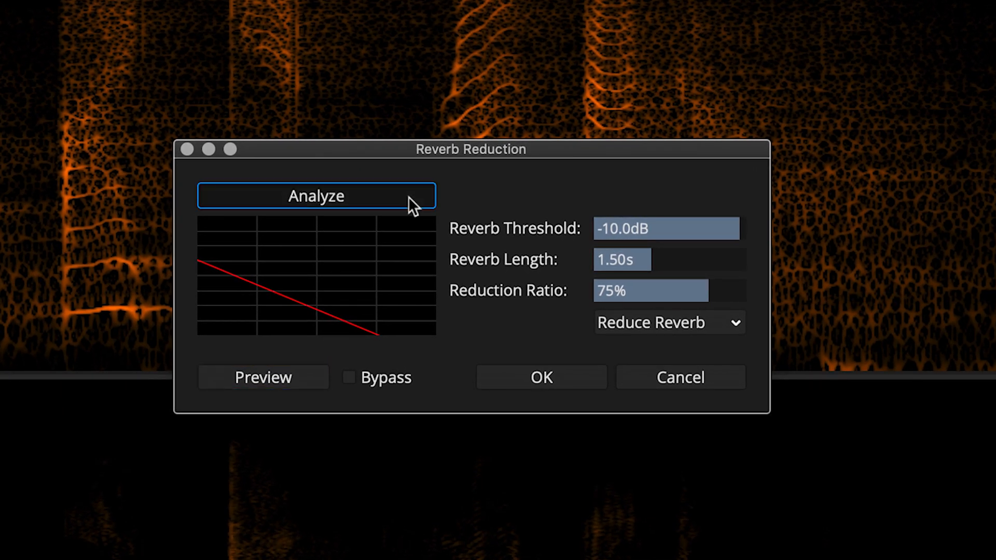
# Analyze the reverb decay, then set Reverb Threshold -14.0 dB and Reverb Length 1.80 s.
pyautogui.click(316, 195)
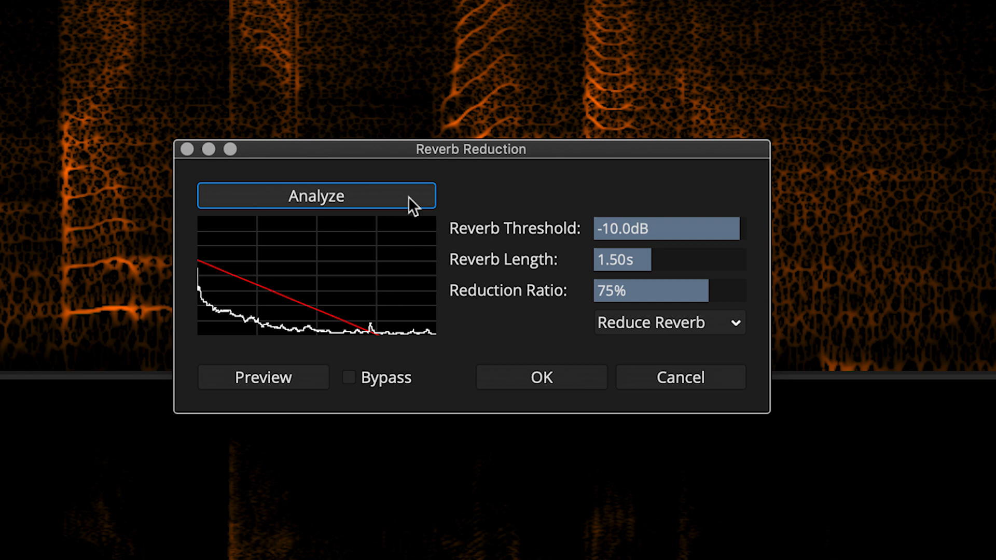
pyautogui.moveTo(694, 229)
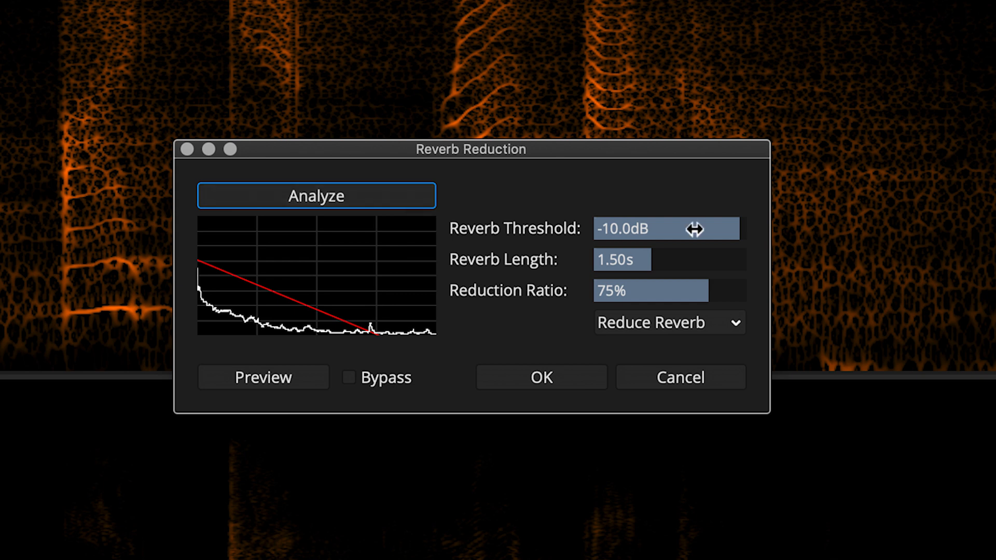
pyautogui.click(667, 228)
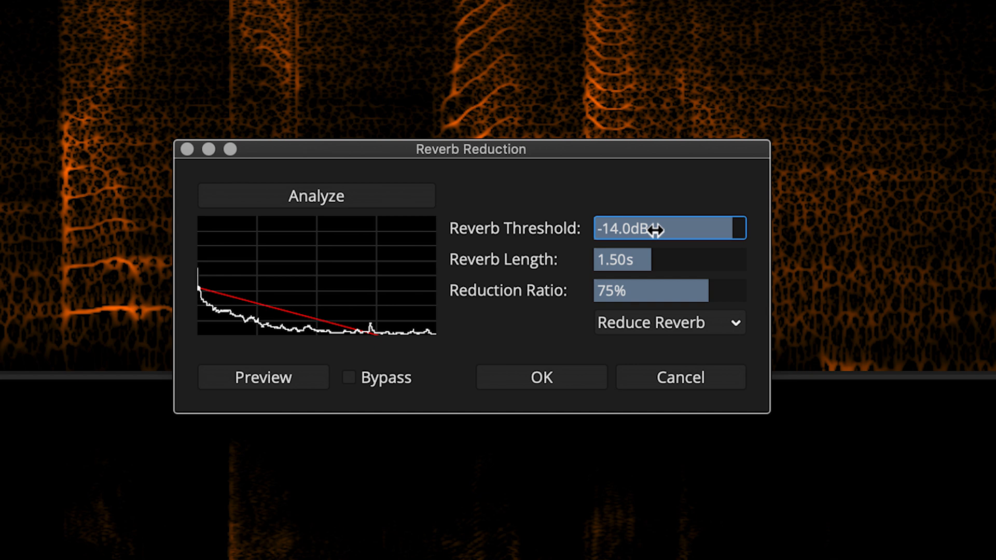
pyautogui.moveTo(671, 258)
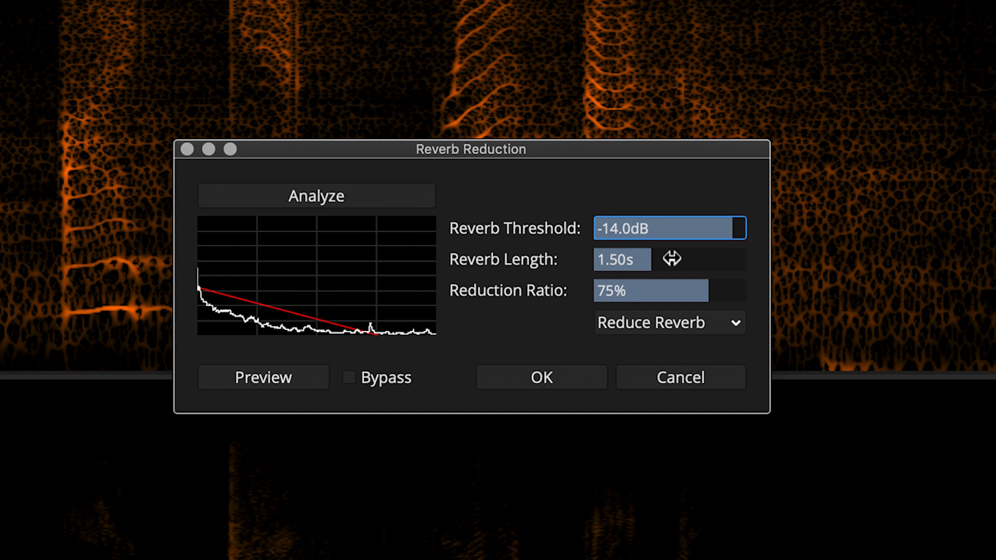
pyautogui.click(669, 260)
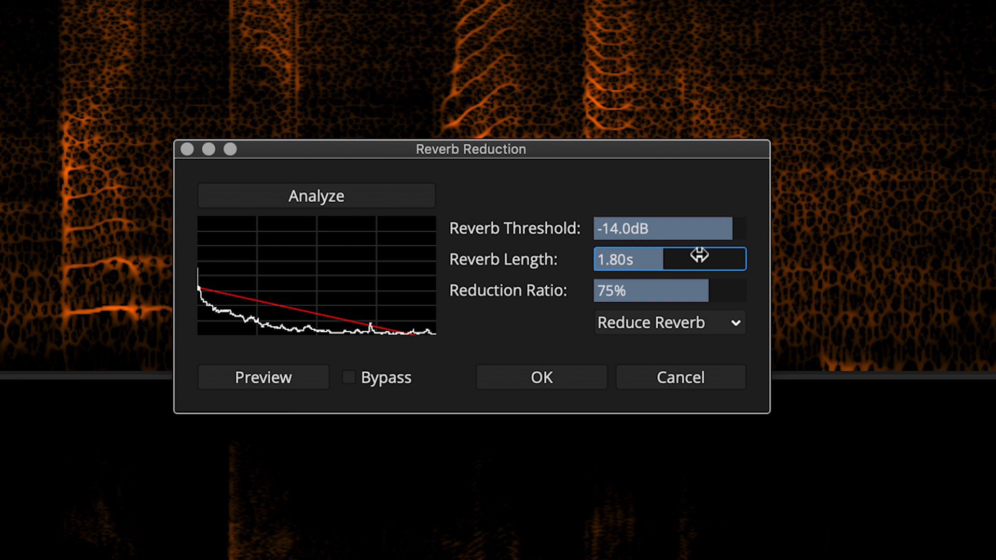
pyautogui.moveTo(696, 255)
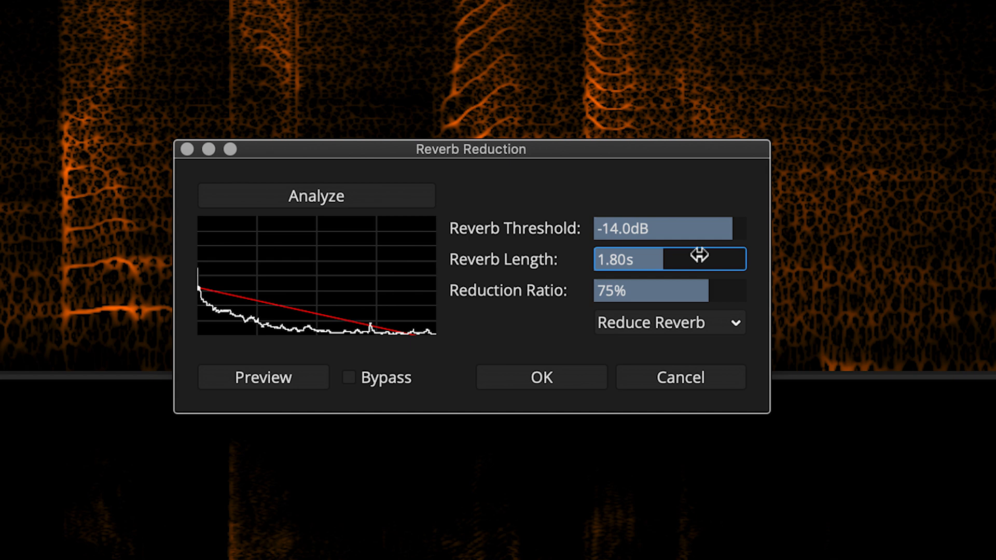
pyautogui.moveTo(307, 389)
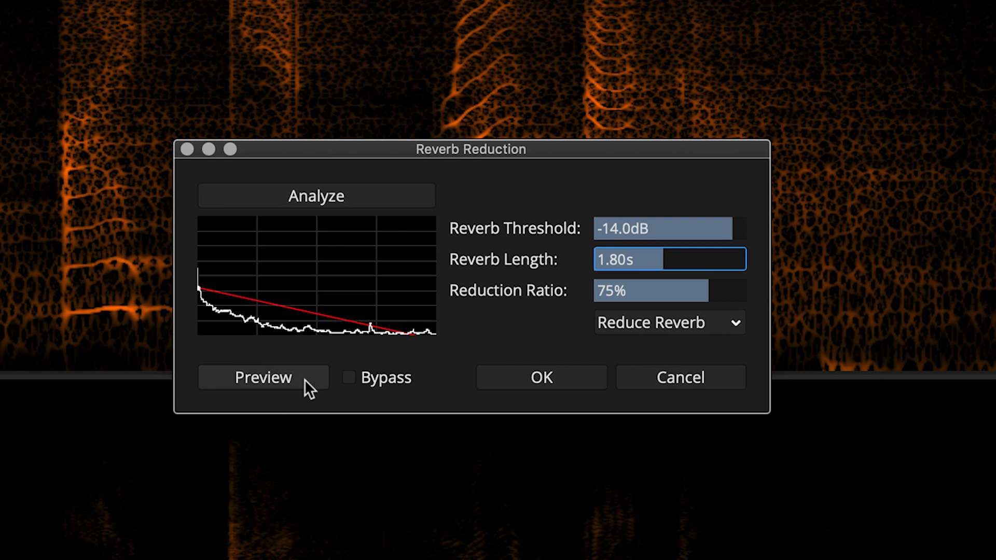
# Preview the reverb reduction, then preview again with Bypass ticked for an A/B comparison.
pyautogui.click(262, 377)
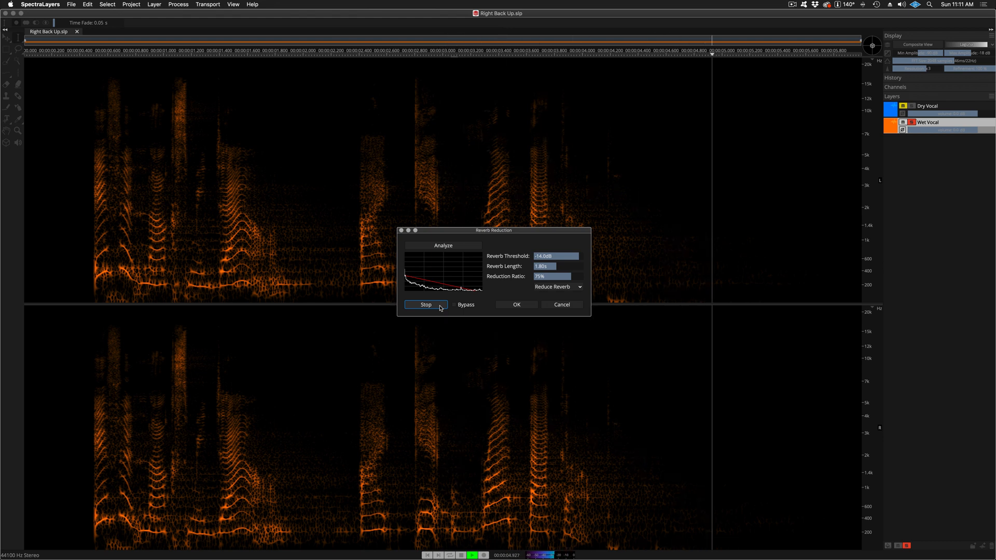
pyautogui.click(427, 304)
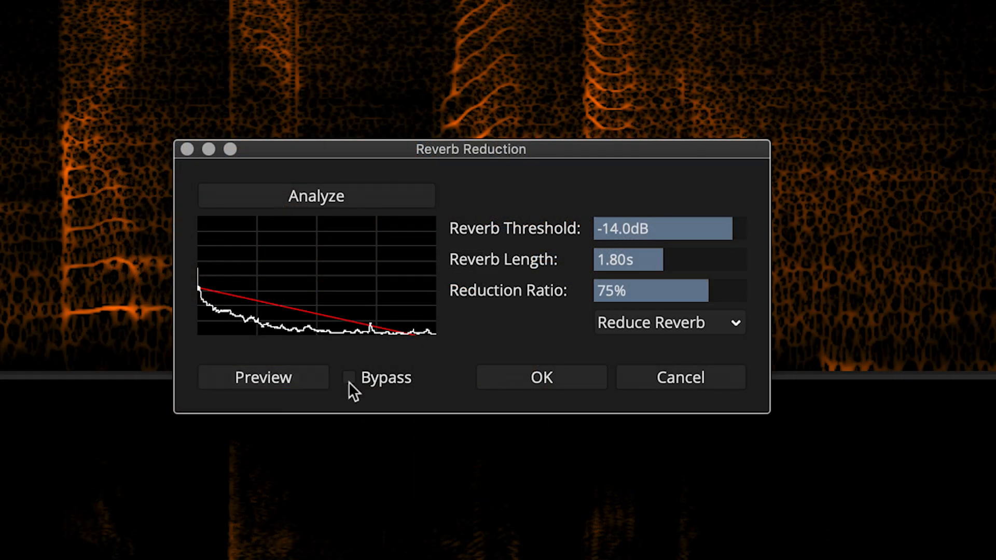
pyautogui.click(348, 378)
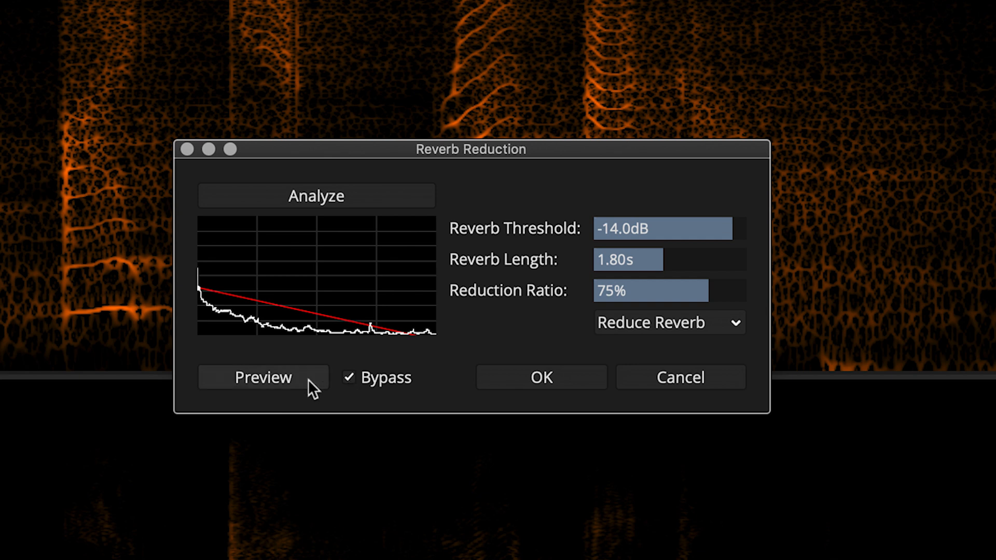
pyautogui.click(262, 377)
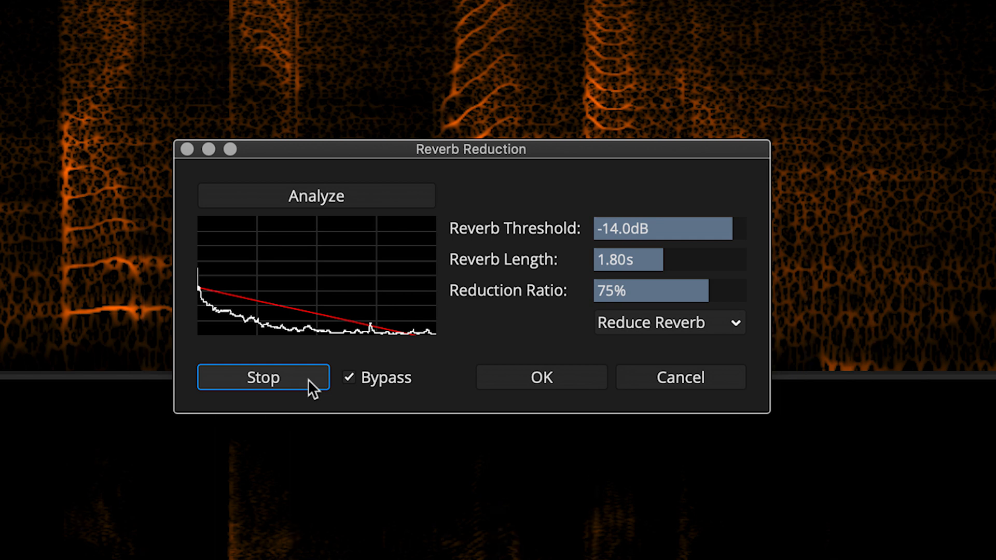
pyautogui.click(263, 377)
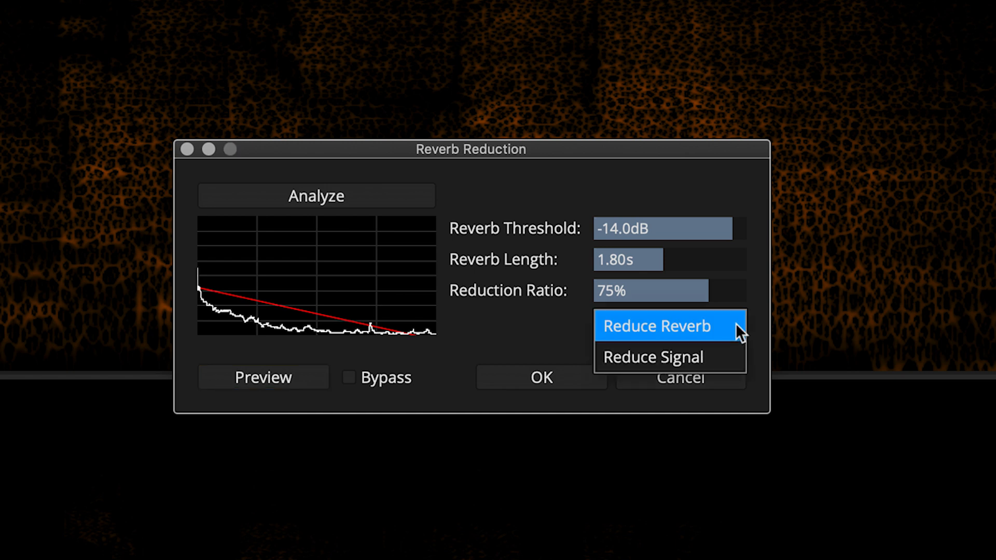
# Switch the mode to Reduce Signal and preview how it sounds, then stop.
pyautogui.click(652, 356)
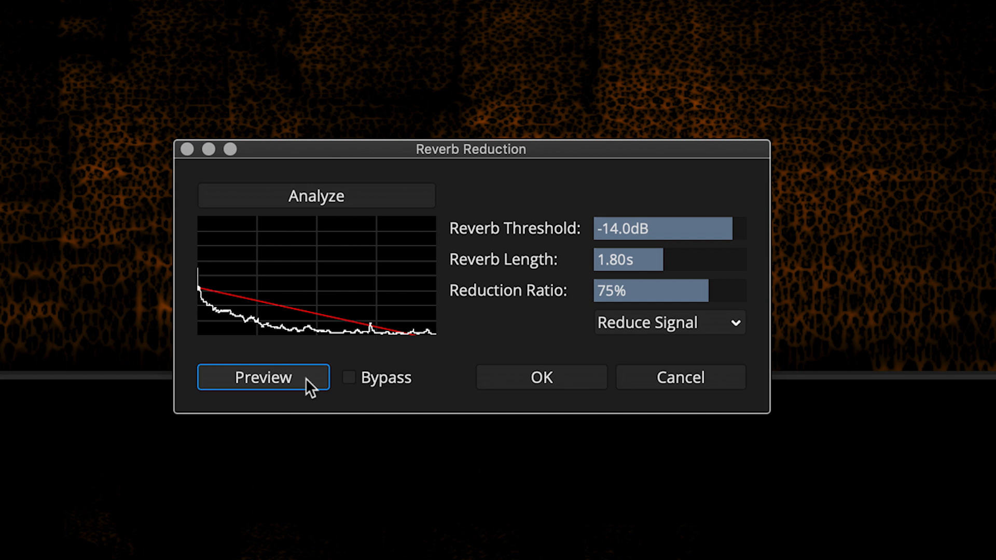
pyautogui.click(262, 377)
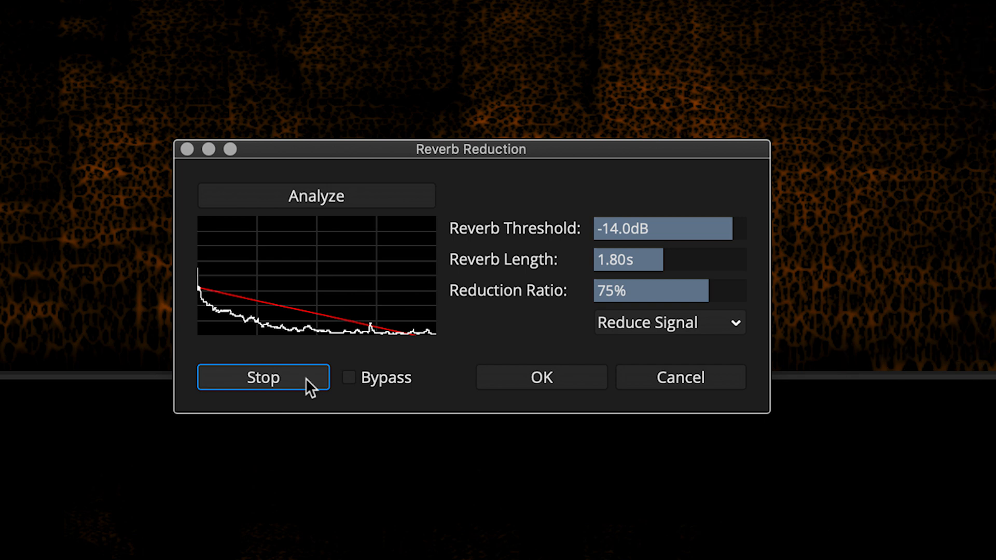
pyautogui.click(262, 377)
pyautogui.write('99')
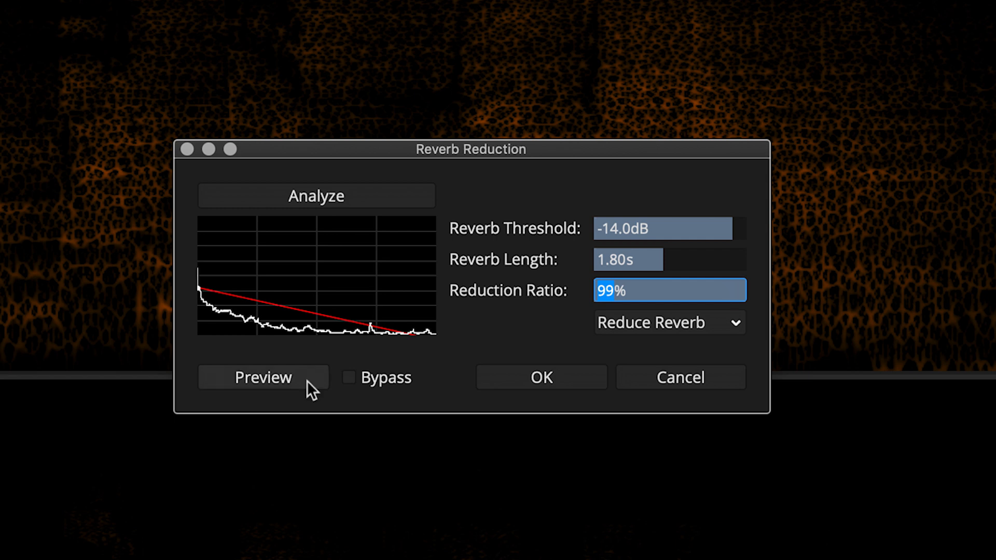
# Preview the Reduce Reverb result at 99% Reduction Ratio, then stop.
pyautogui.click(263, 376)
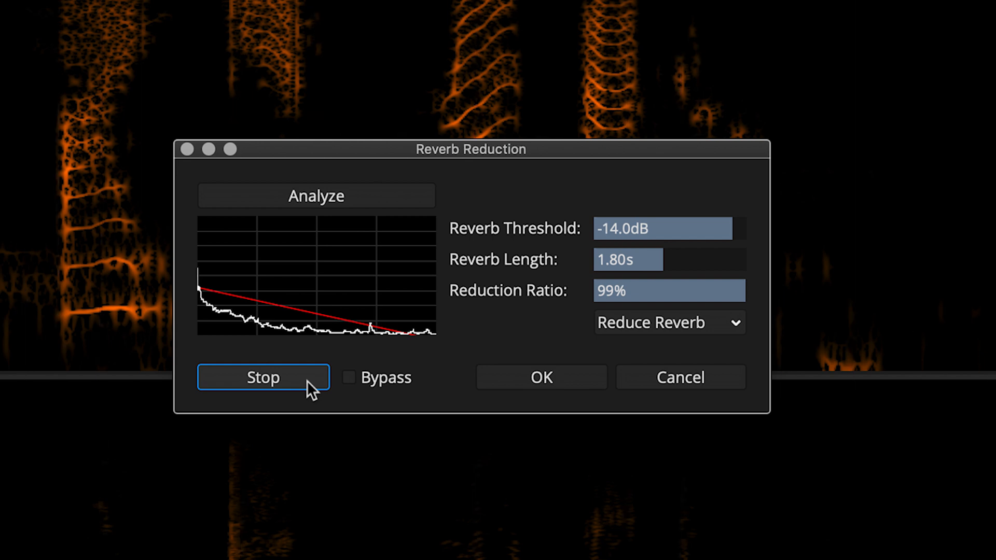
pyautogui.click(262, 378)
pyautogui.write('0.8')
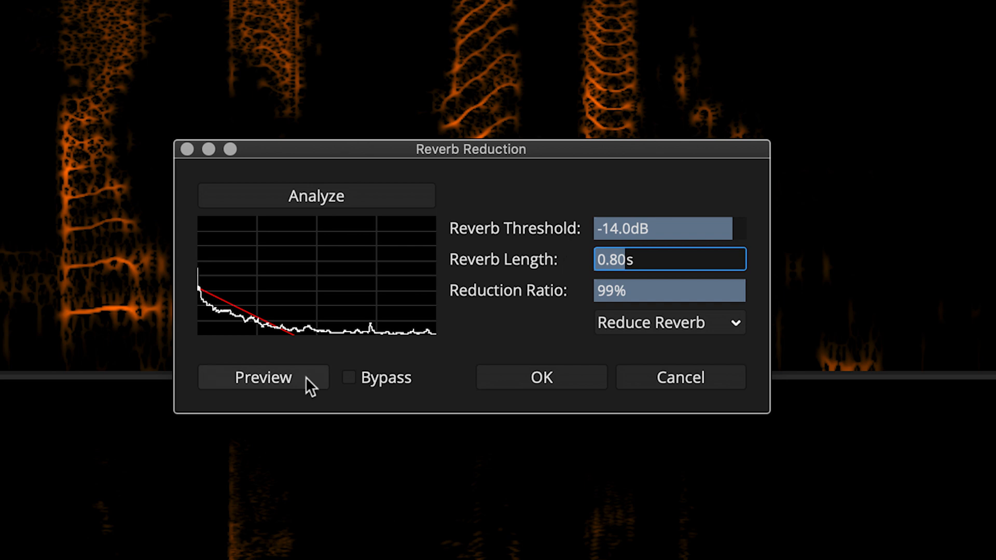
# Preview the reduction with Reverb Length shortened to 0.80 s, then stop.
pyautogui.click(263, 376)
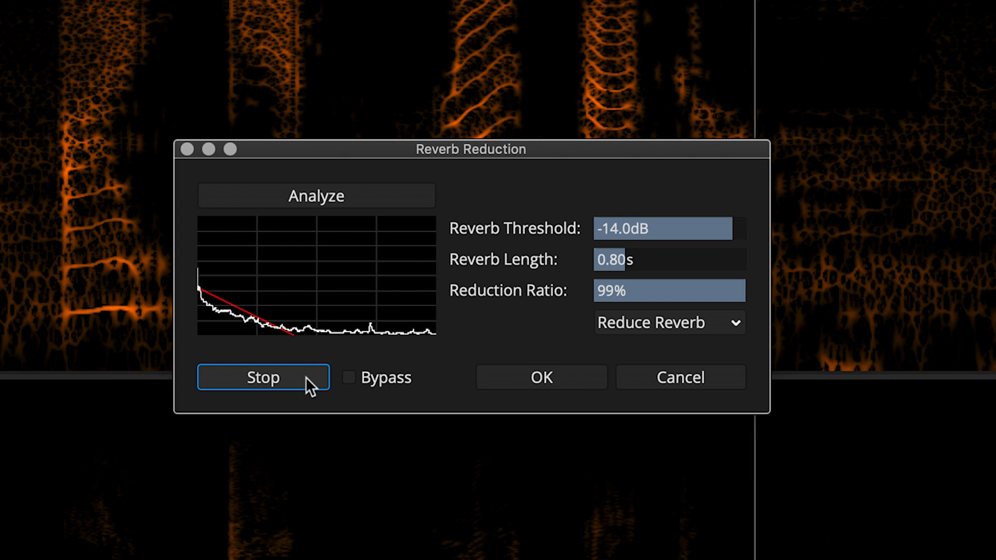
pyautogui.click(262, 378)
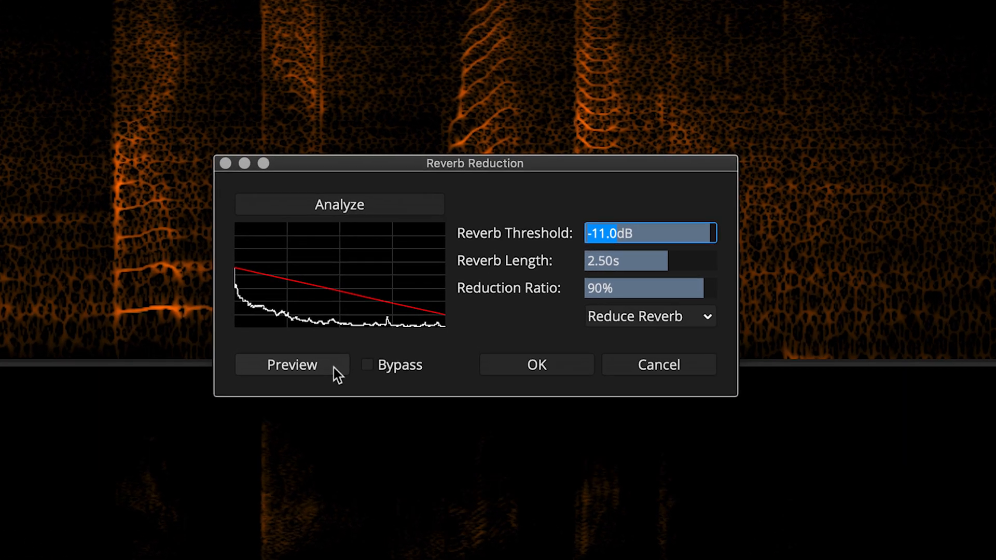
# Preview the revised -11.0 dB threshold, 2.50 s length, 90% ratio settings.
pyautogui.click(293, 364)
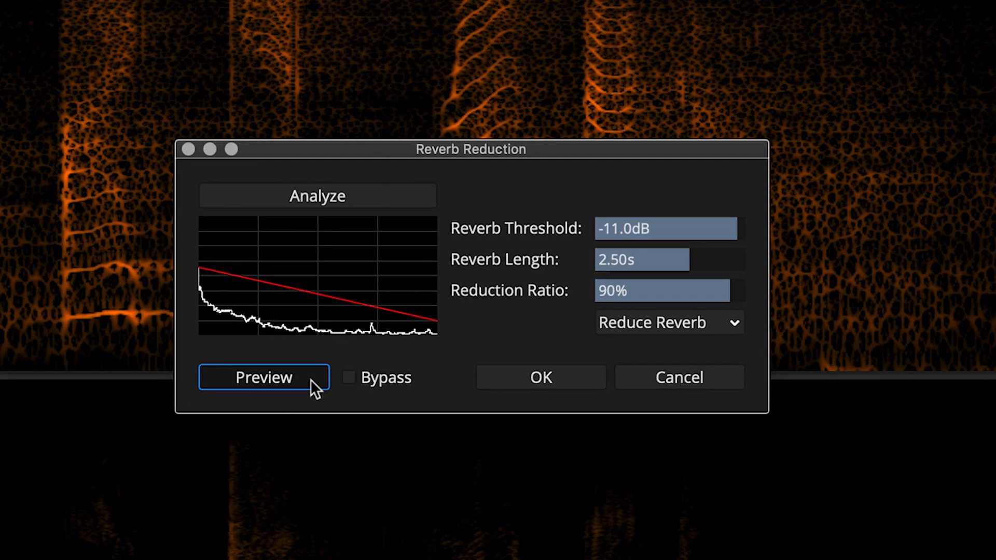
pyautogui.click(262, 376)
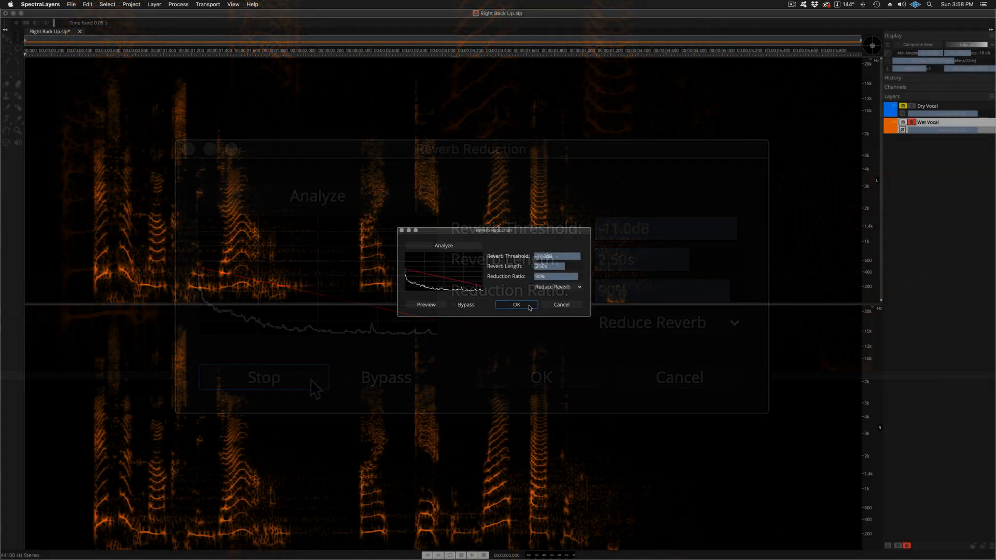
# Apply the reverb reduction to the Wet Vocal and play back the processed result.
pyautogui.click(516, 305)
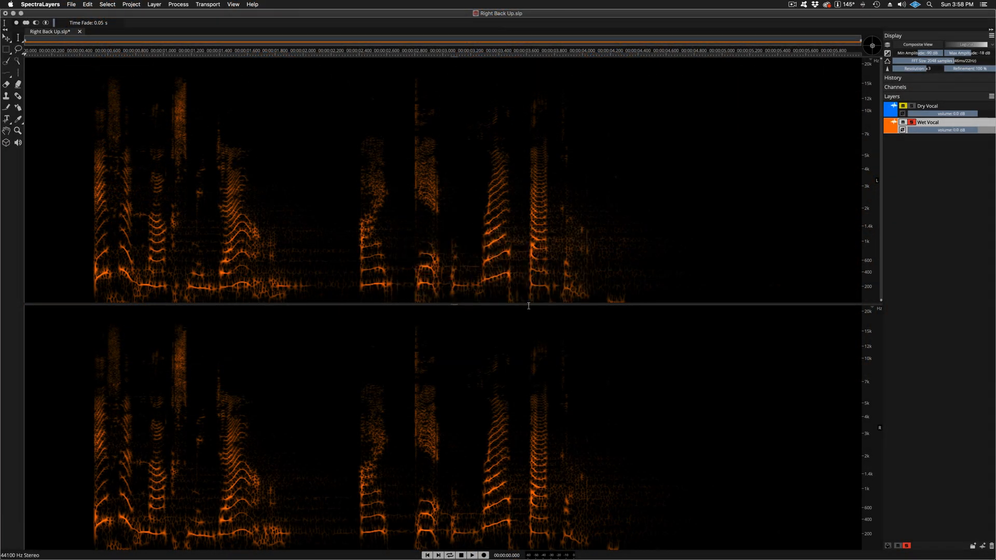
pyautogui.click(472, 553)
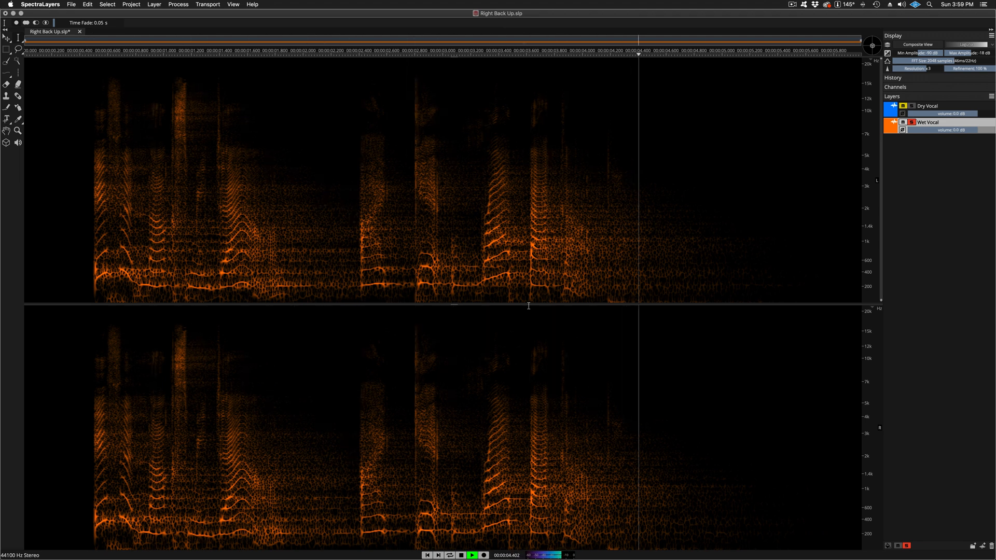
# Switch to the Dry Vocal reference, play it for comparison, then stop and return to start.
pyautogui.click(460, 555)
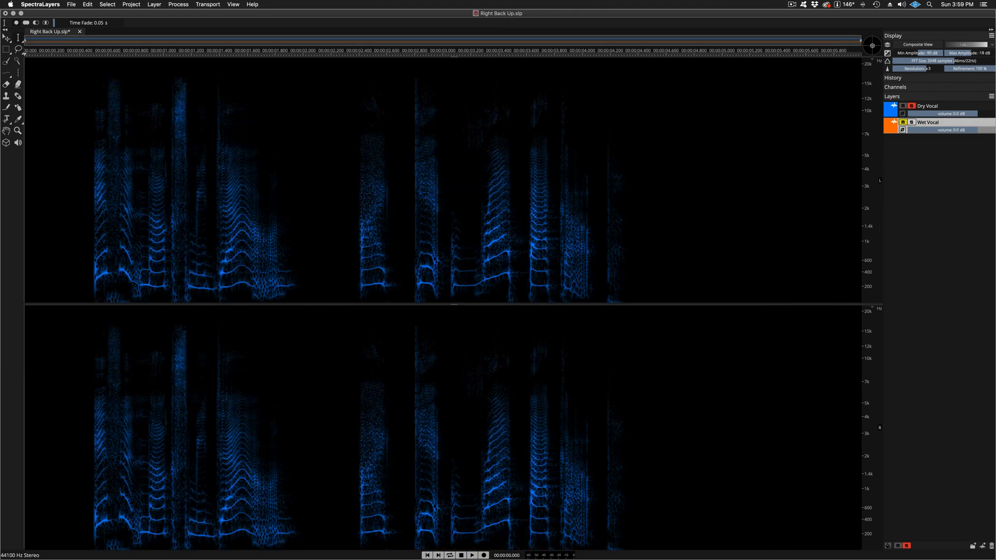
pyautogui.click(471, 555)
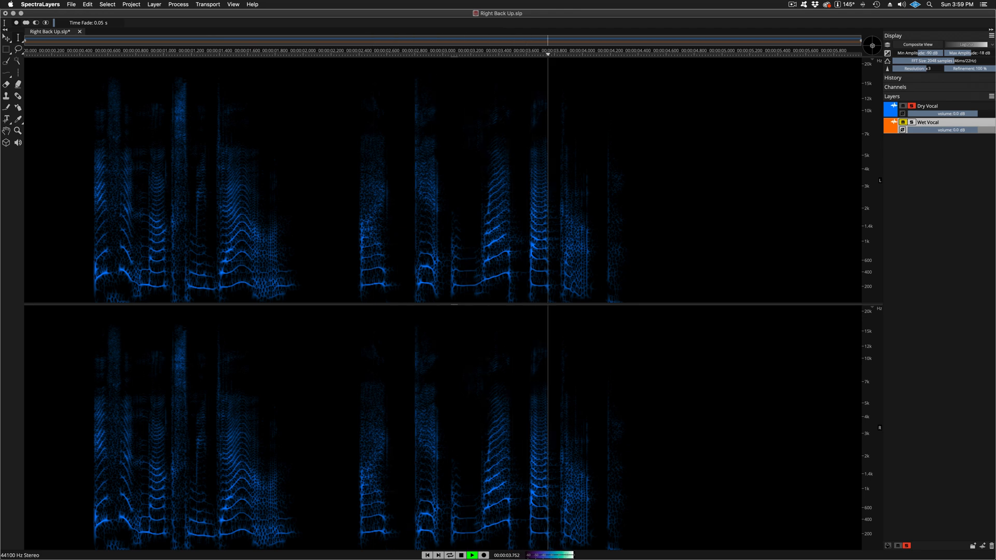
pyautogui.click(471, 554)
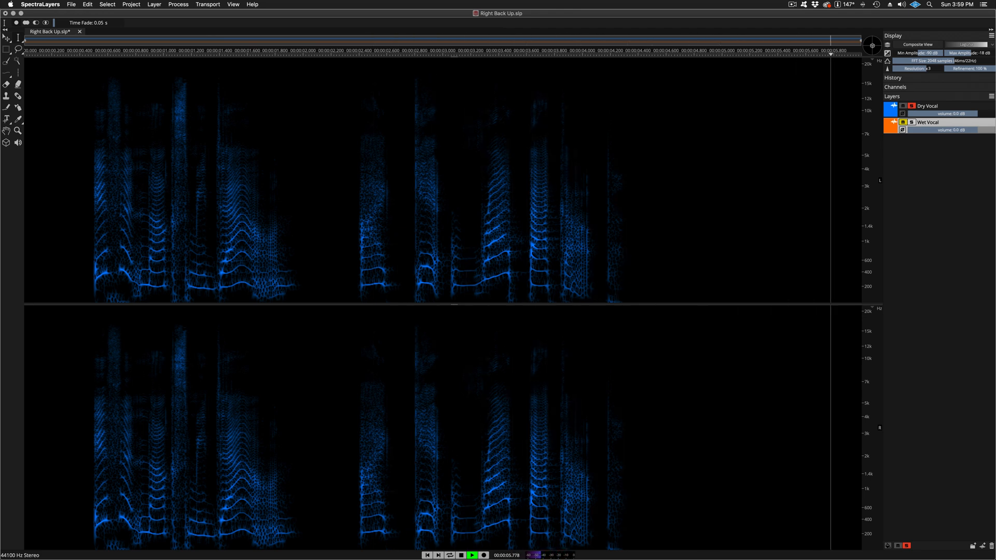
pyautogui.click(460, 555)
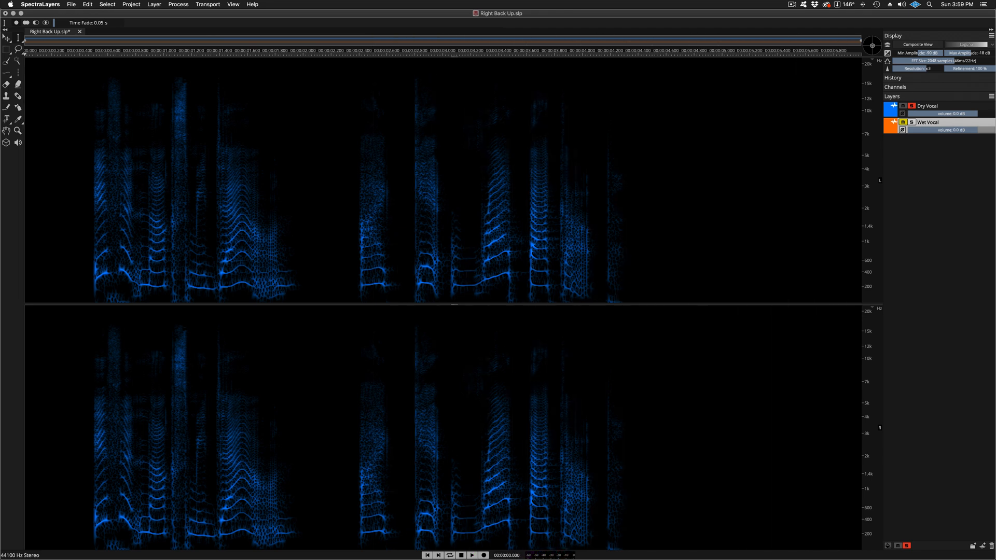